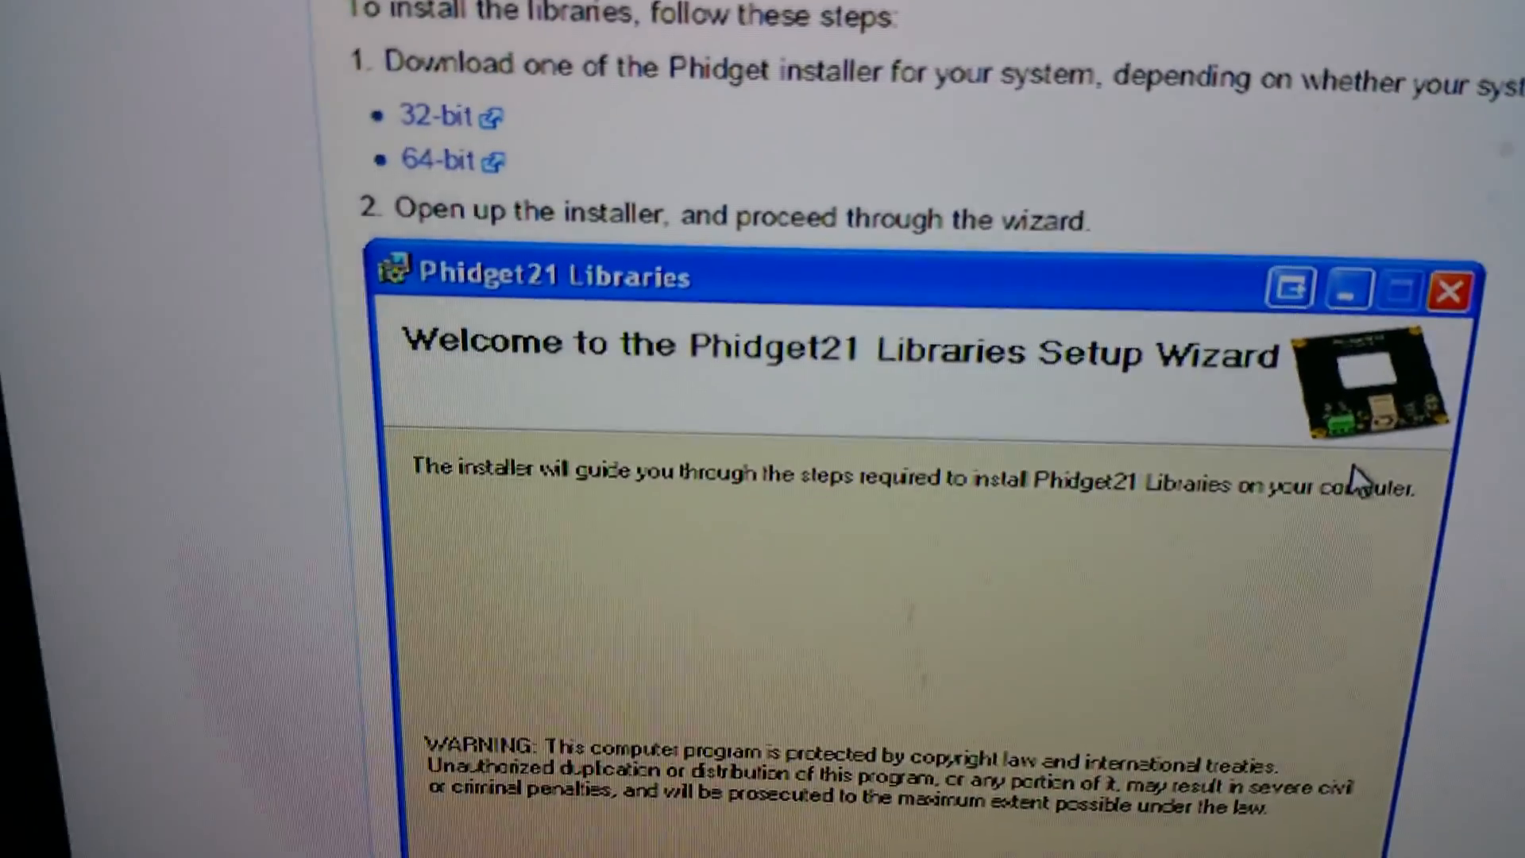
Launch the Phidget LED 64 Advanced device window (serial 336269, version 200, 64 LEDs)
scroll(up, 3)
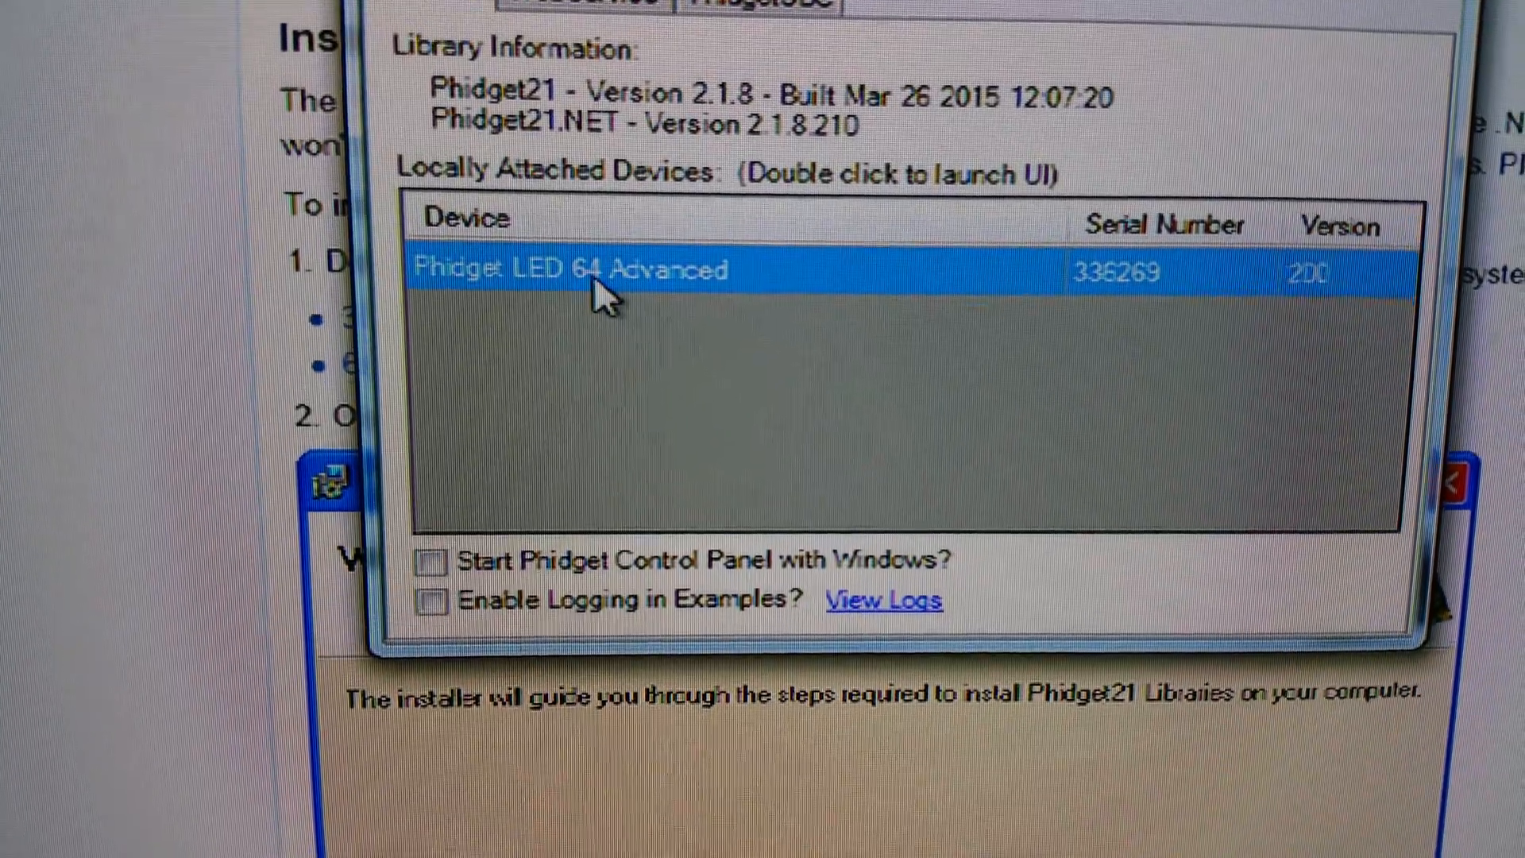
double_click(604, 270)
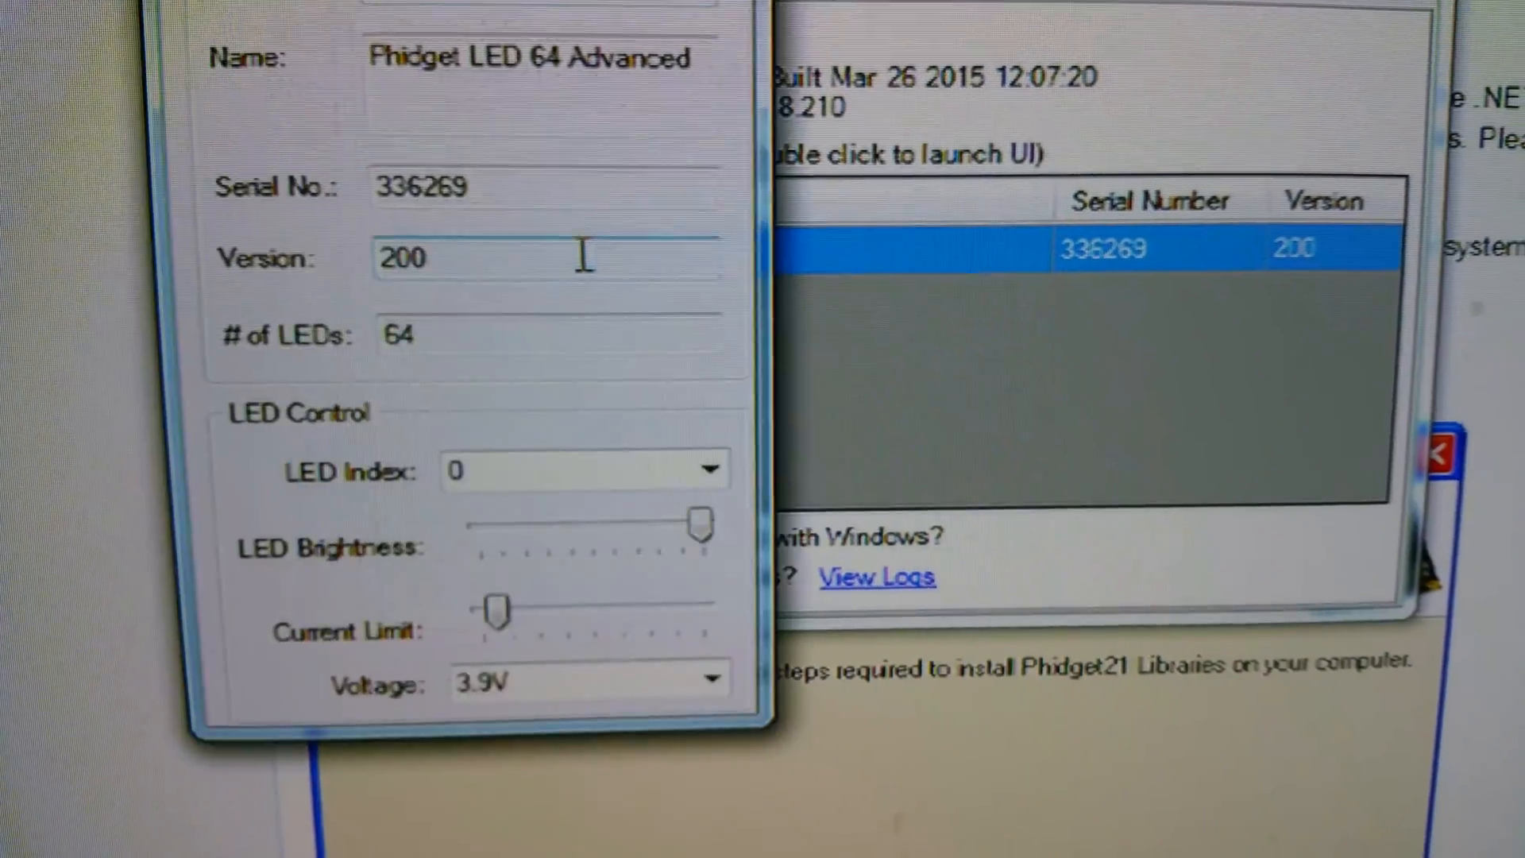